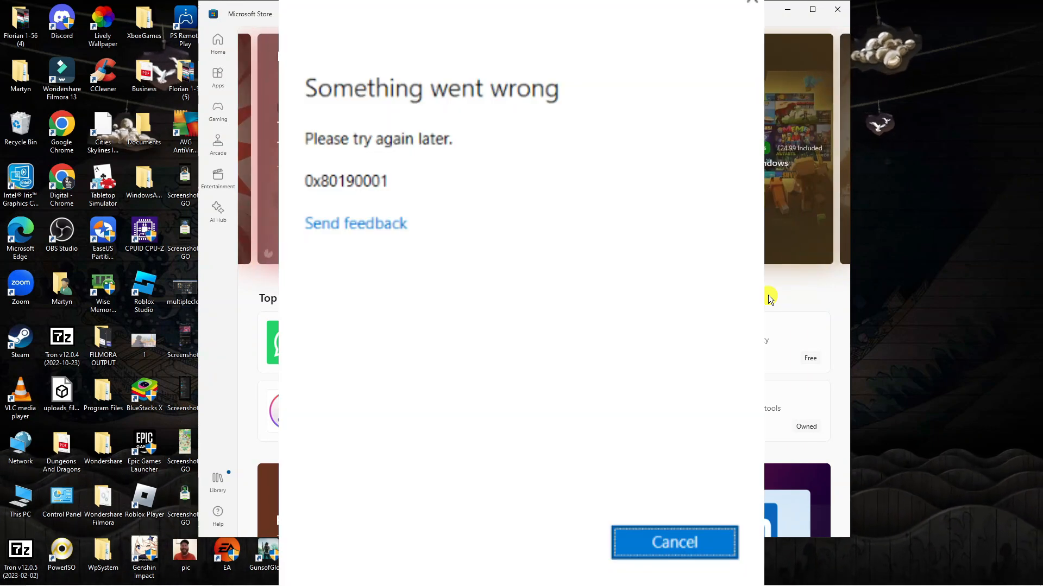
# Dismiss the Store's 'Something went wrong' 0x80190001 error with Cancel.
pyautogui.click(673, 542)
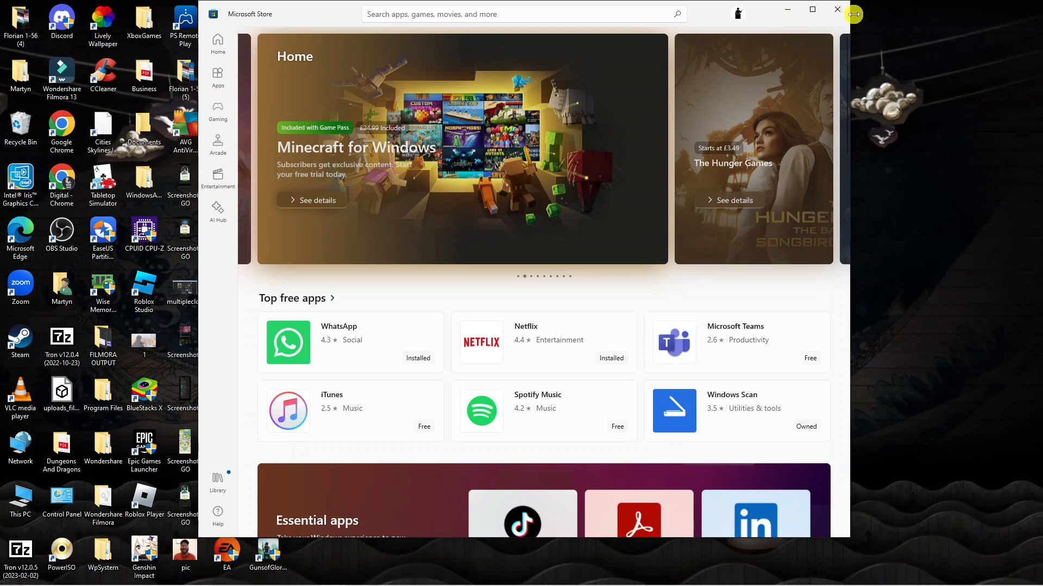
# Close Microsoft Store, find Run through taskbar search, and enter services.msc.
pyautogui.click(836, 9)
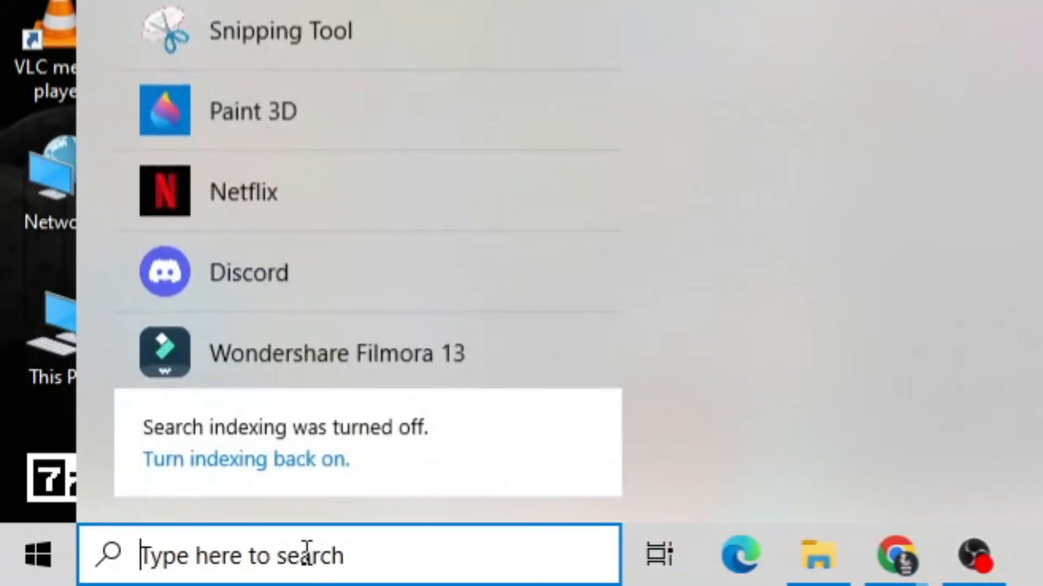
pyautogui.write('run')
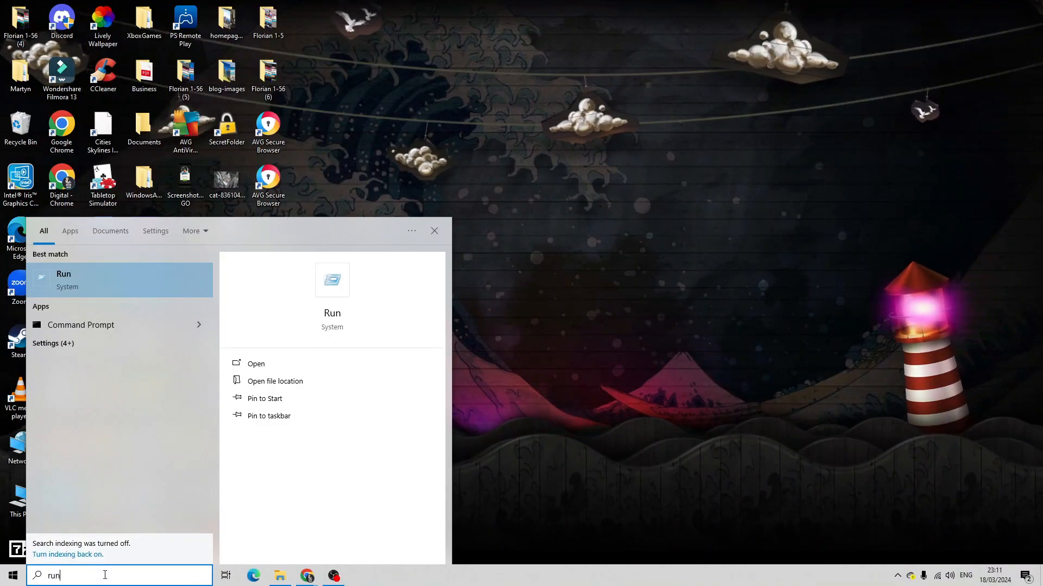
pyautogui.moveTo(136, 279)
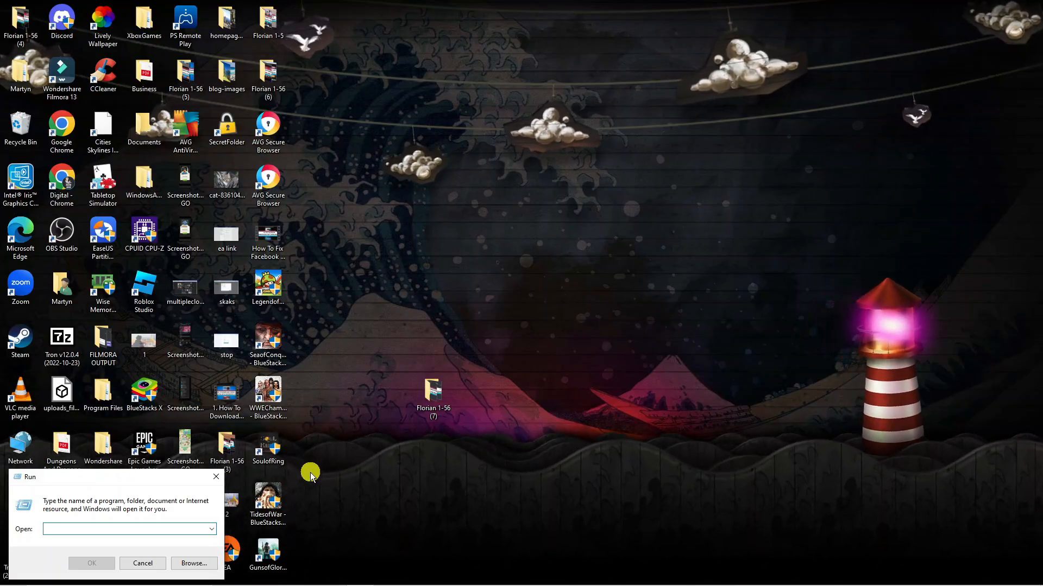
pyautogui.write('services.msc')
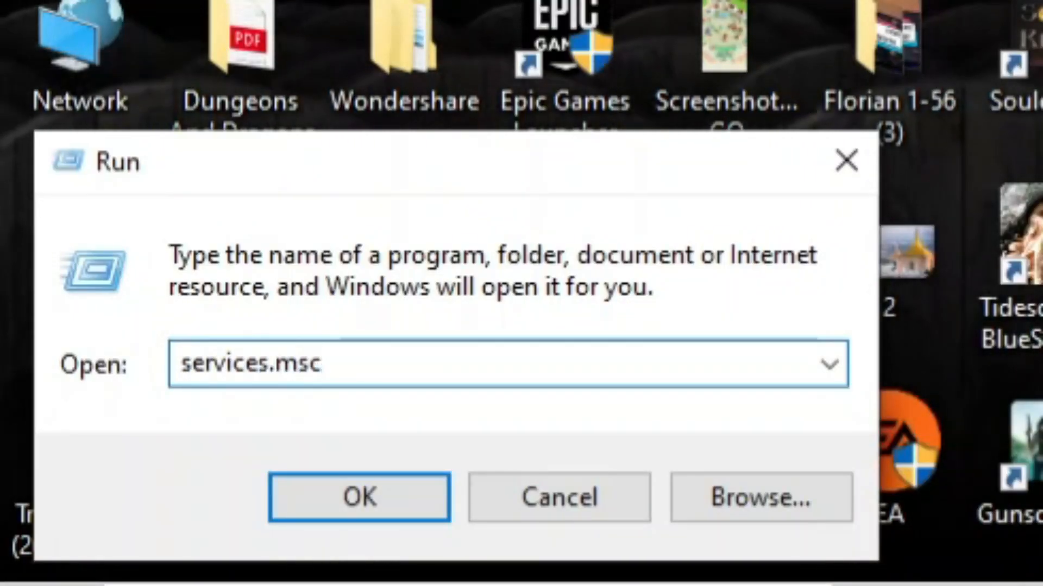
# Launch the Services console and scroll down to Microsoft Store Install Service.
pyautogui.click(359, 498)
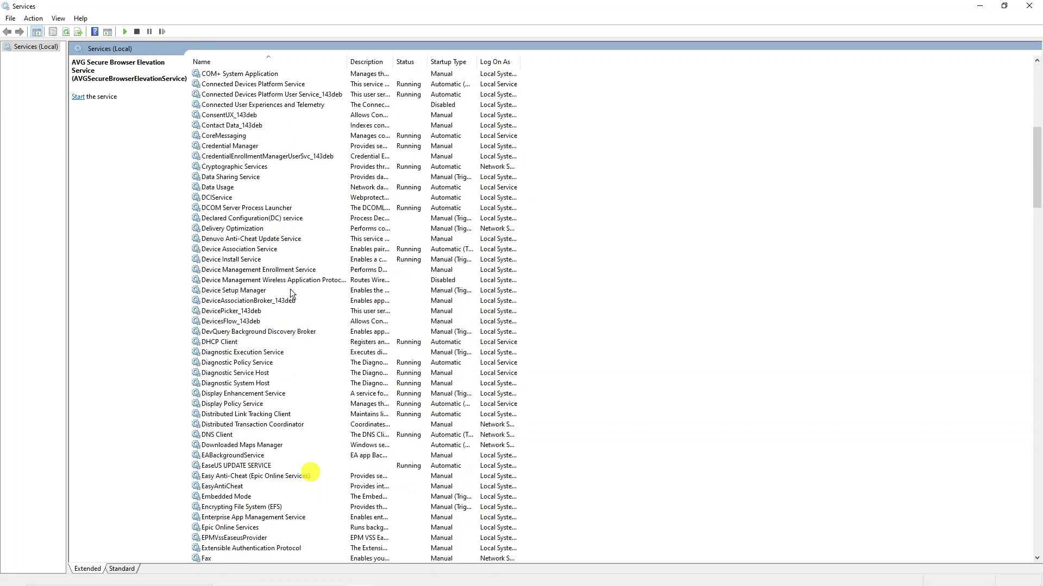
pyautogui.scroll(-3)
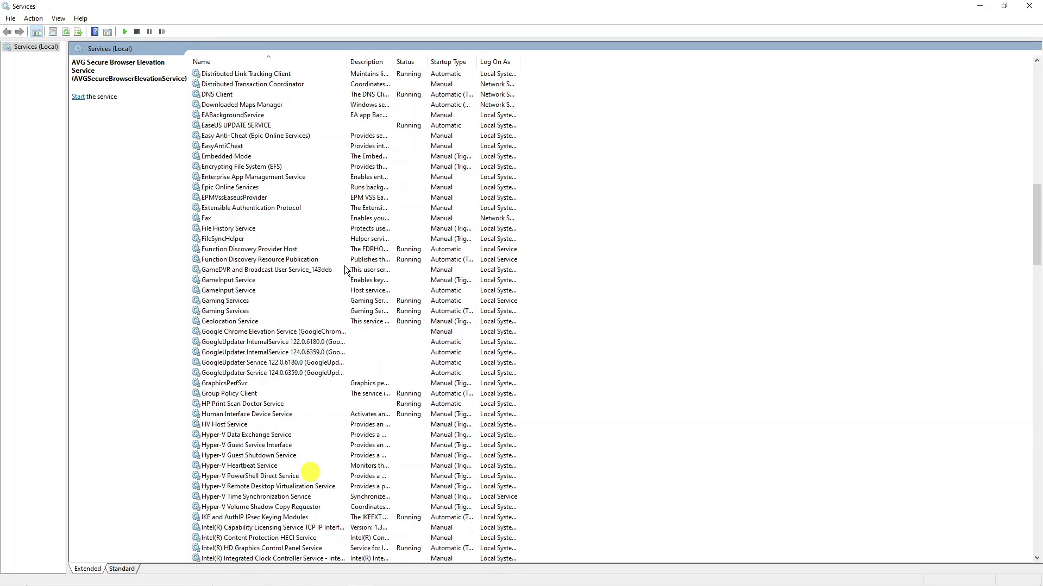
pyautogui.scroll(-3)
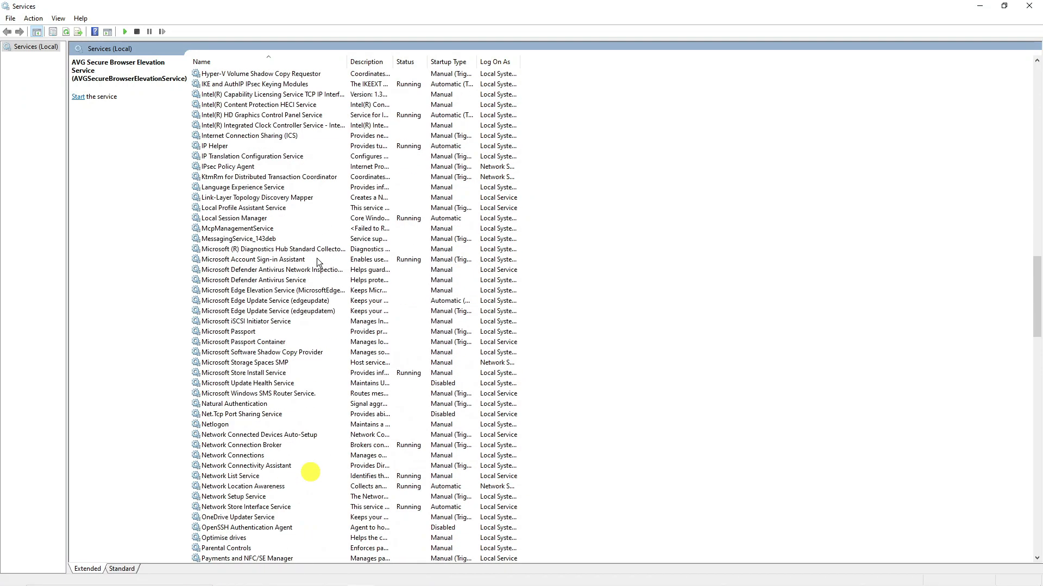
pyautogui.scroll(-3)
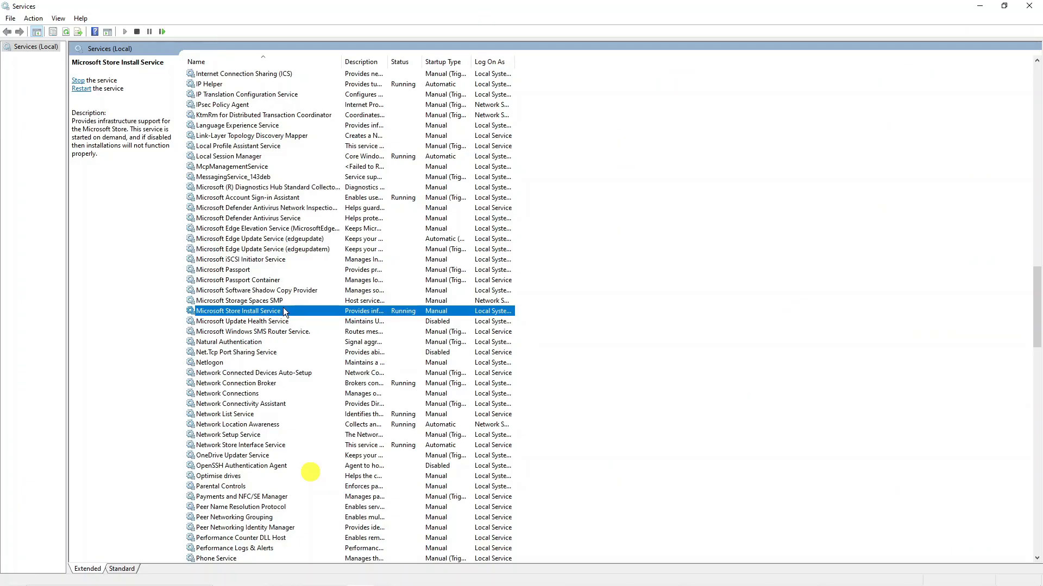
pyautogui.moveTo(288, 314)
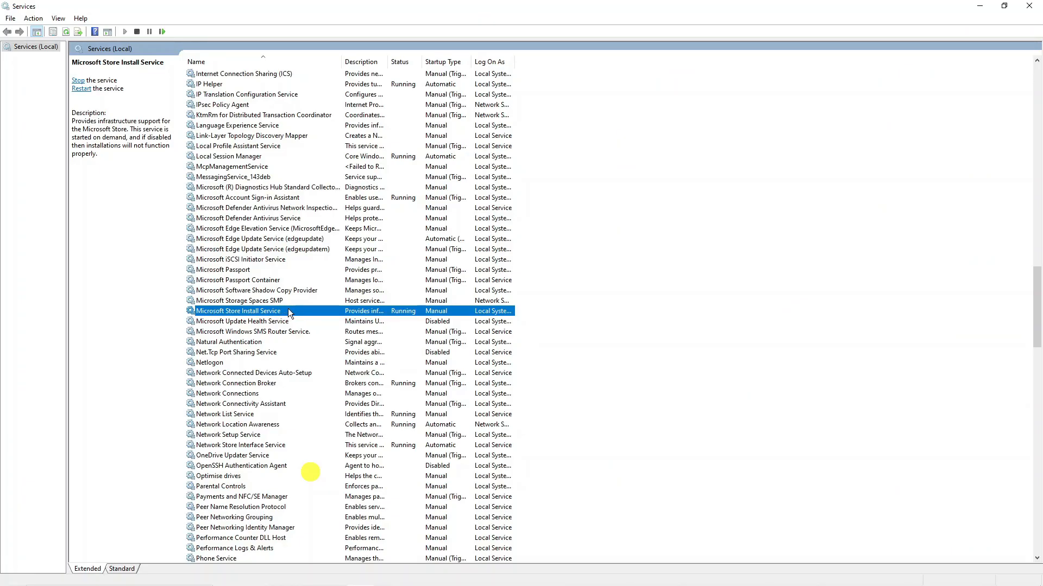
# Set Microsoft Store Install Service's startup type to Automatic in its Properties.
pyautogui.rightClick(238, 311)
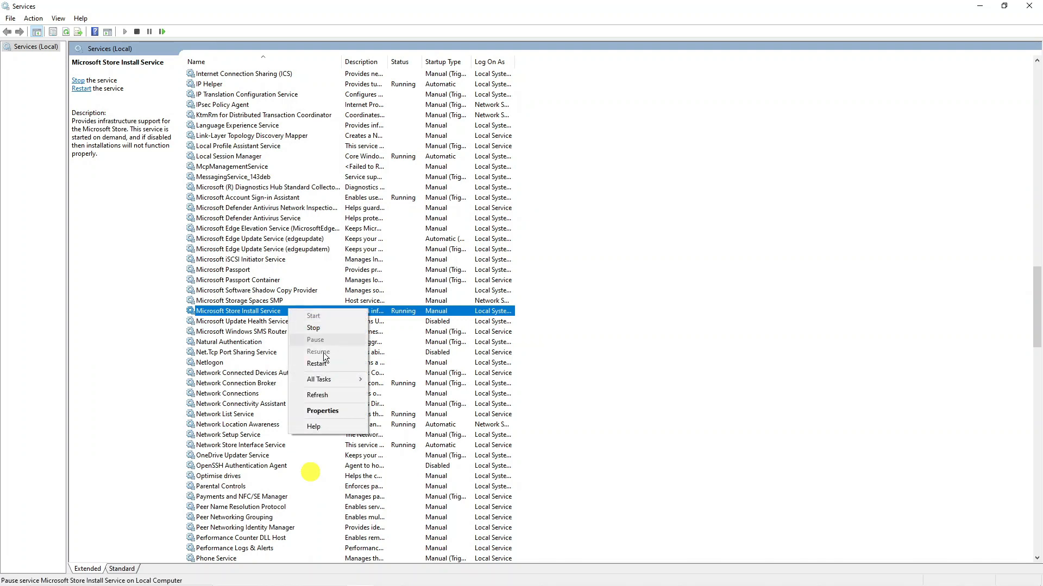
pyautogui.click(322, 411)
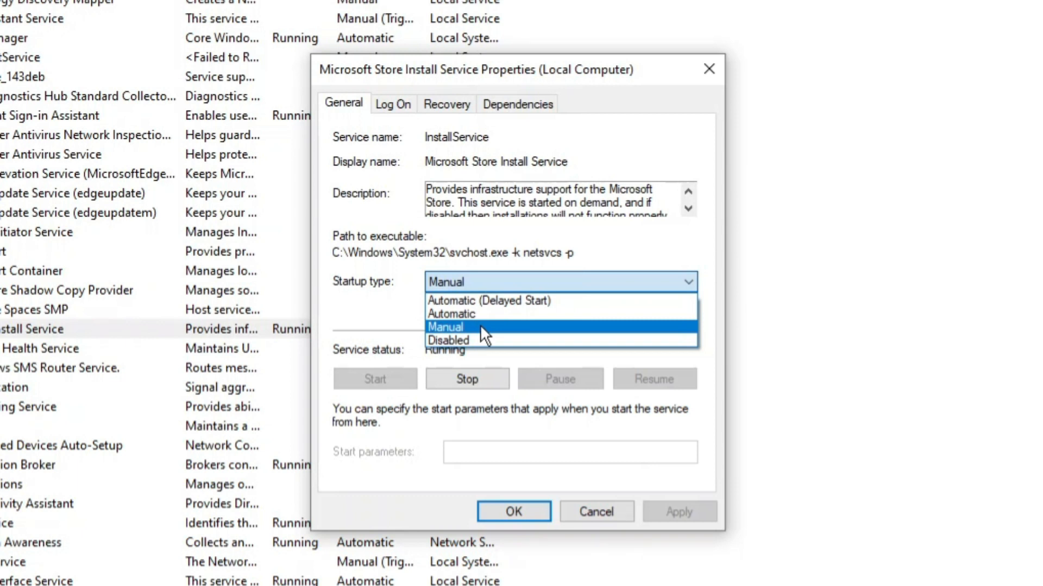
pyautogui.click(451, 313)
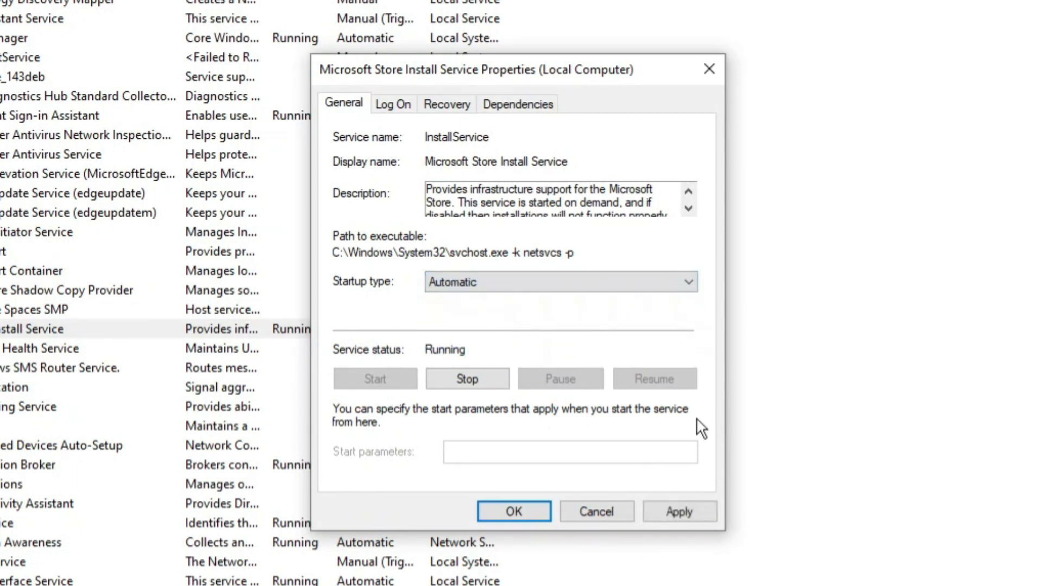
pyautogui.click(513, 511)
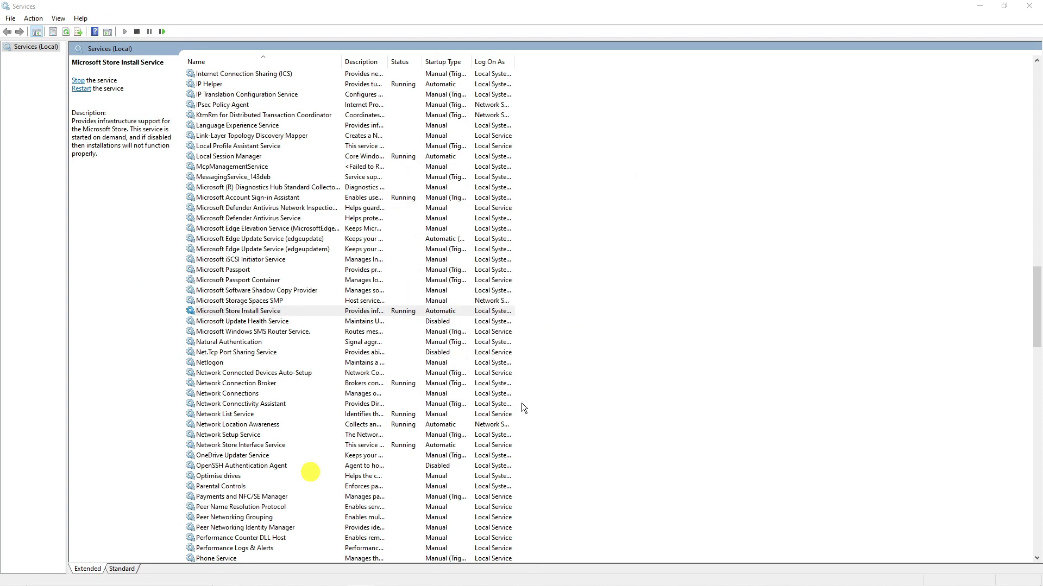
# Close Services and run wsreset.exe from the Run box to clear the Store cache.
pyautogui.click(238, 311)
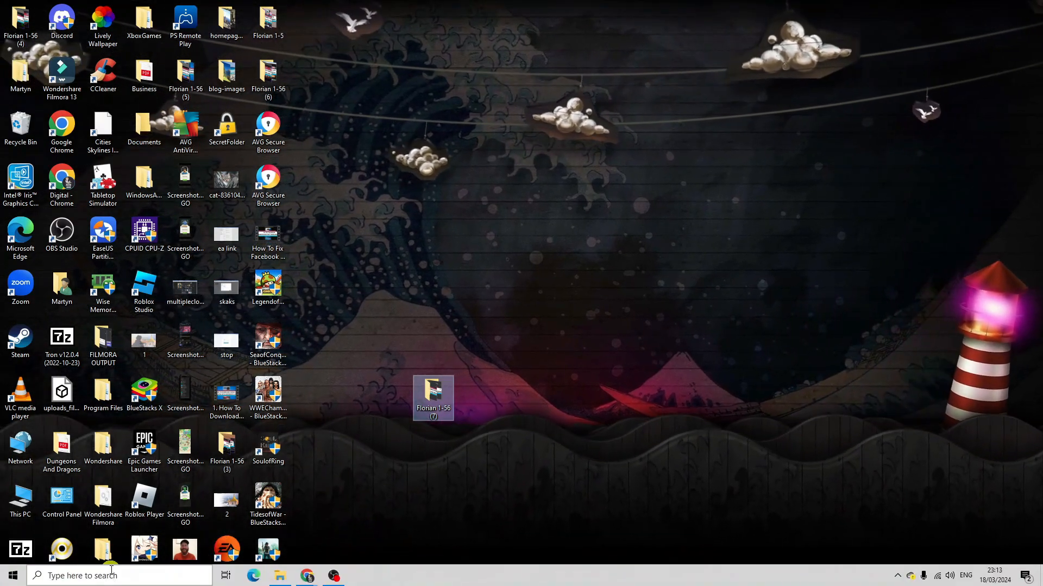
pyautogui.write('run')
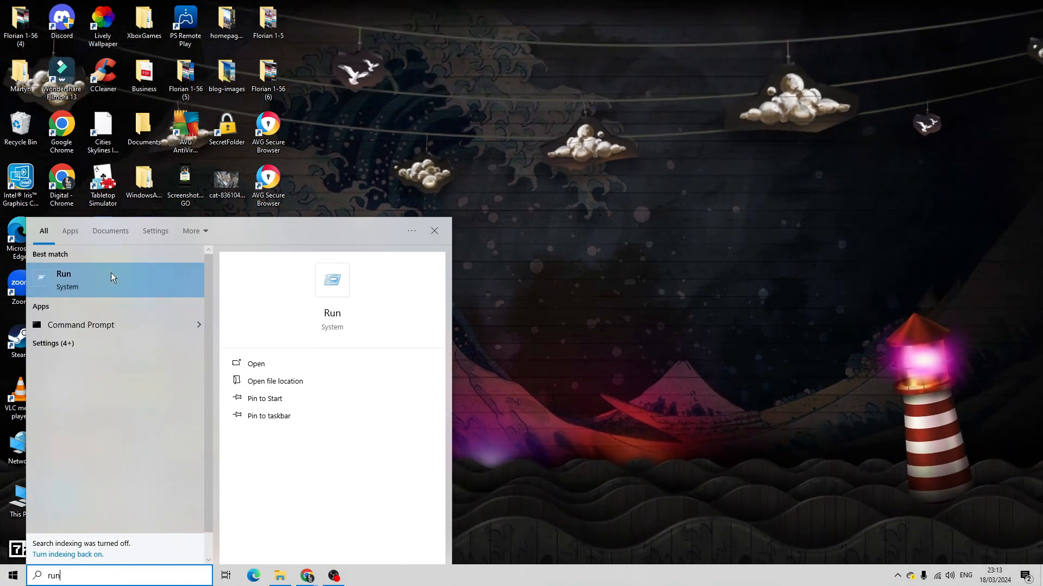
pyautogui.click(63, 274)
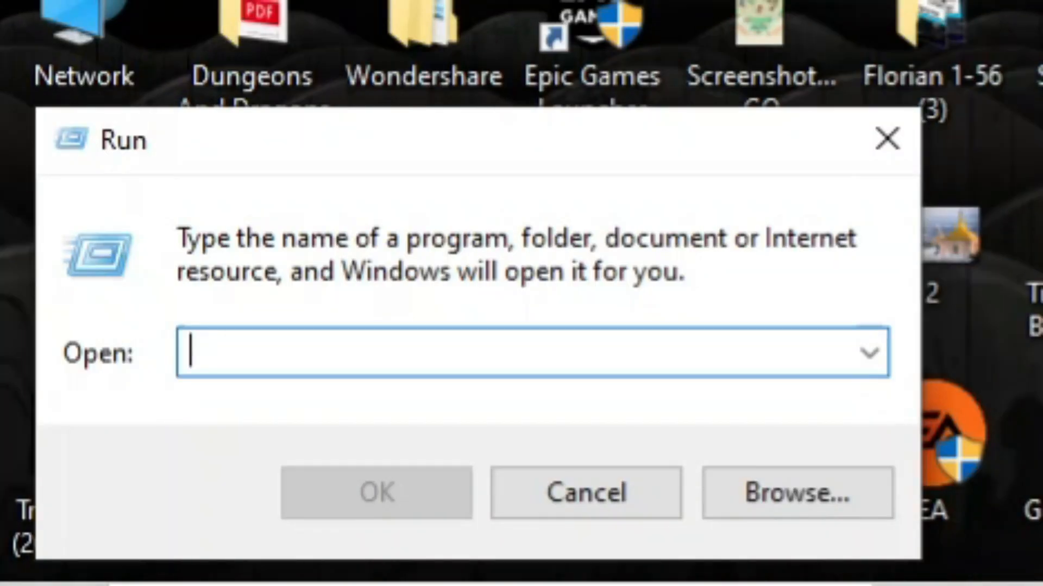
pyautogui.write('wsreset.exe')
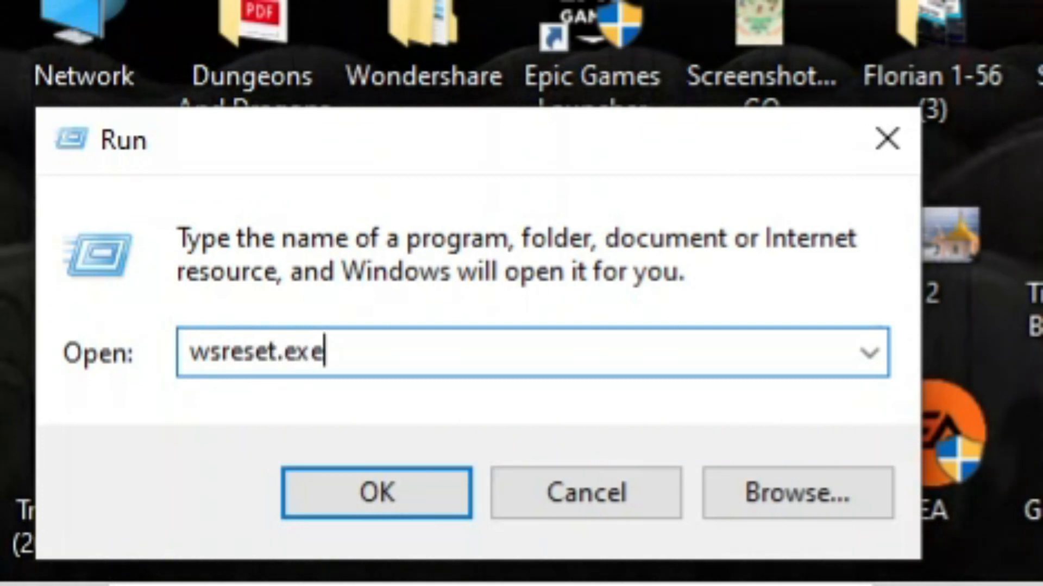
pyautogui.click(375, 494)
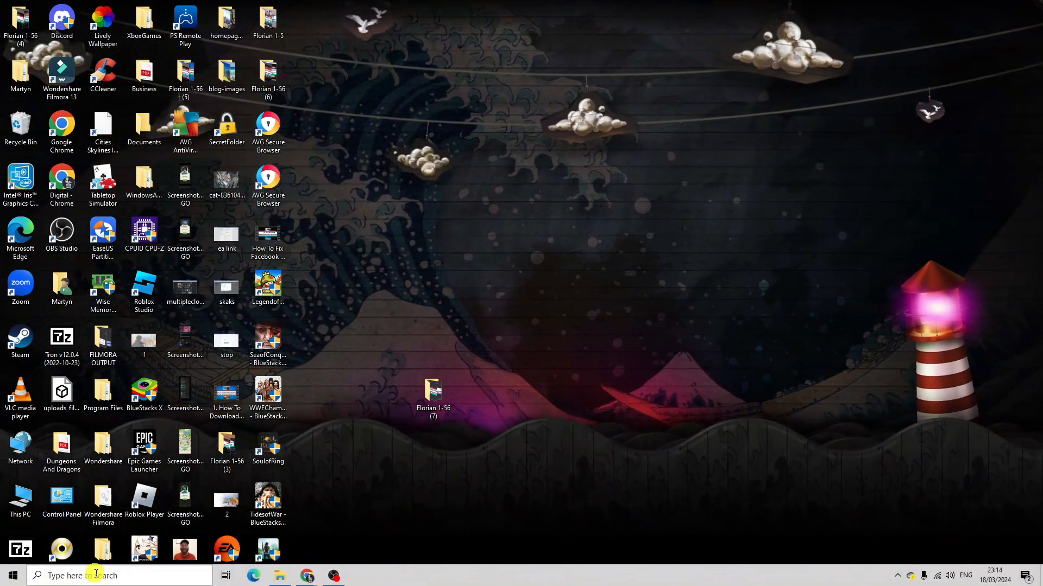
# Search for 'microsoft Store' and open the app's App settings page.
pyautogui.click(119, 575)
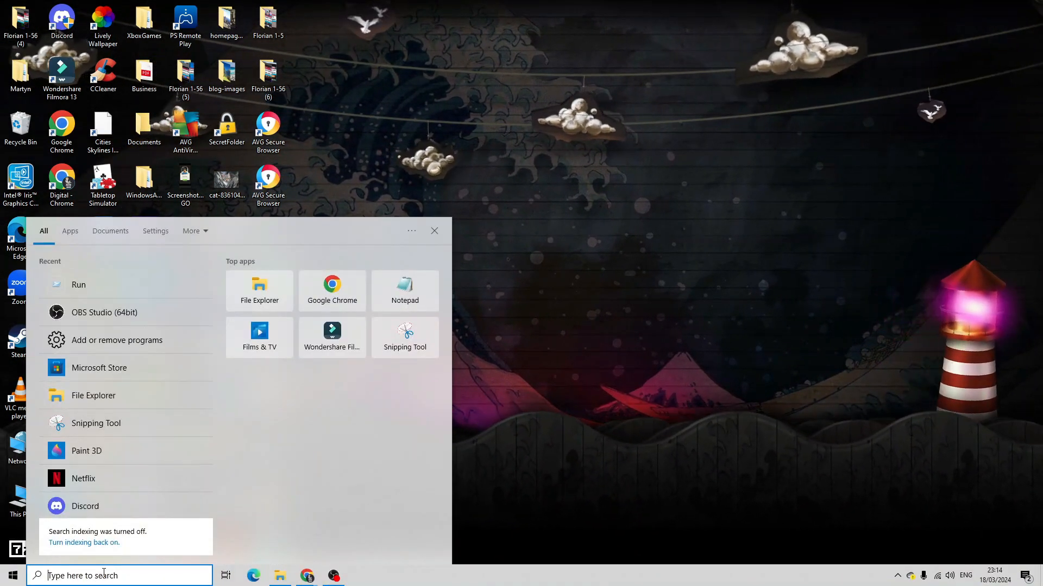
pyautogui.write('microsoft Store')
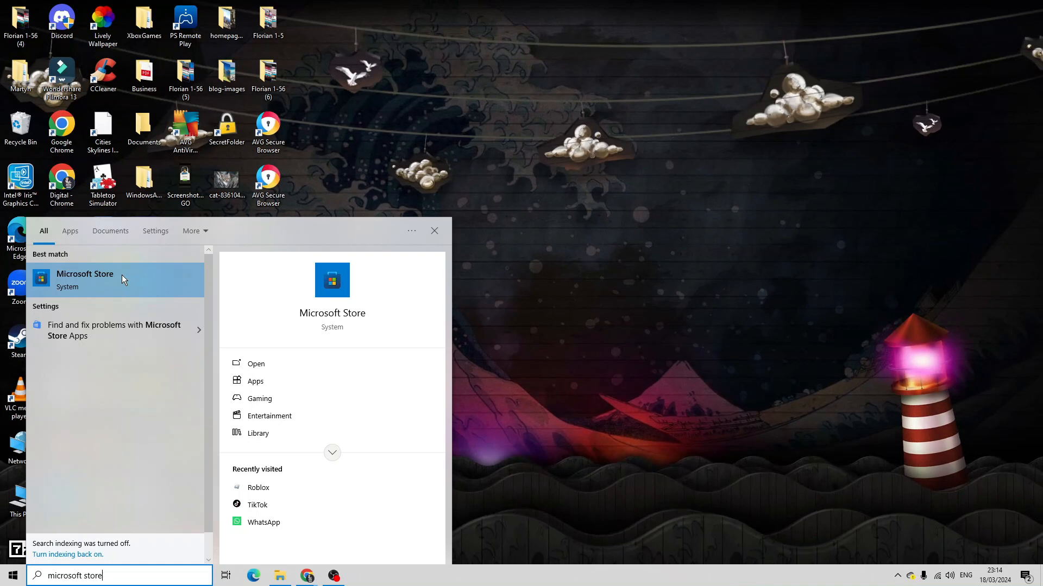
pyautogui.rightClick(84, 279)
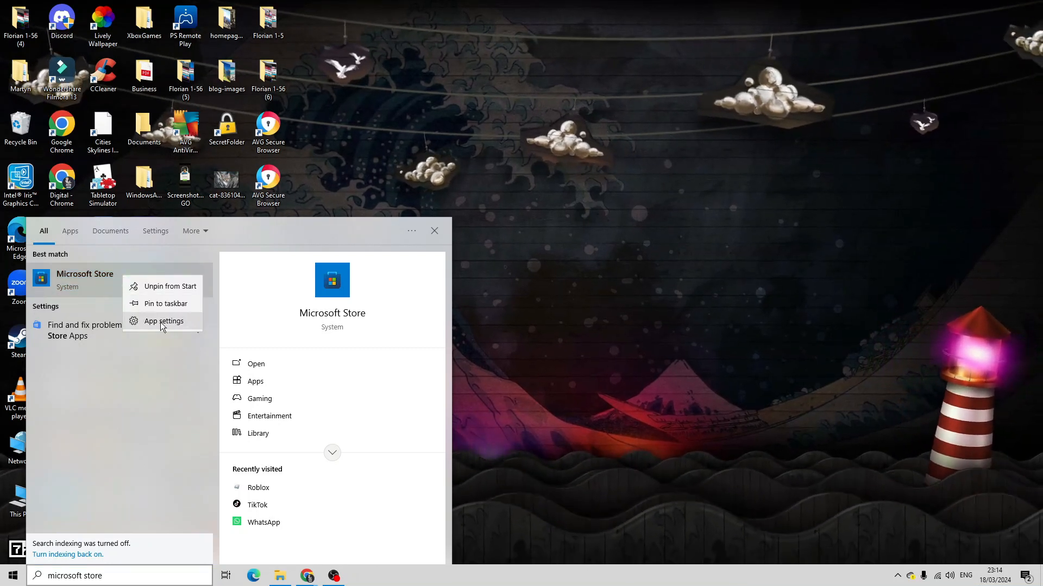
pyautogui.click(163, 321)
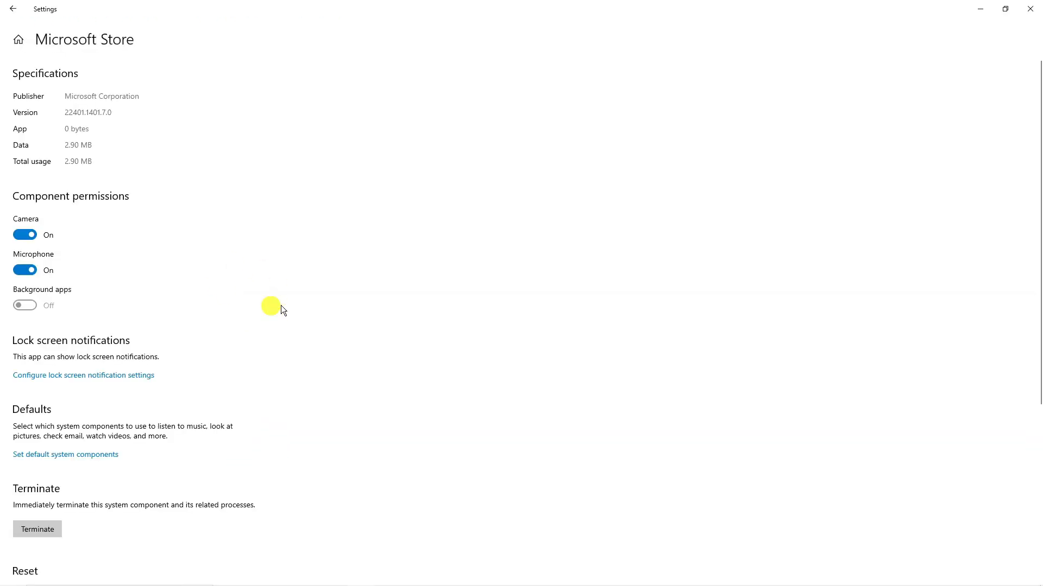
pyautogui.moveTo(282, 267)
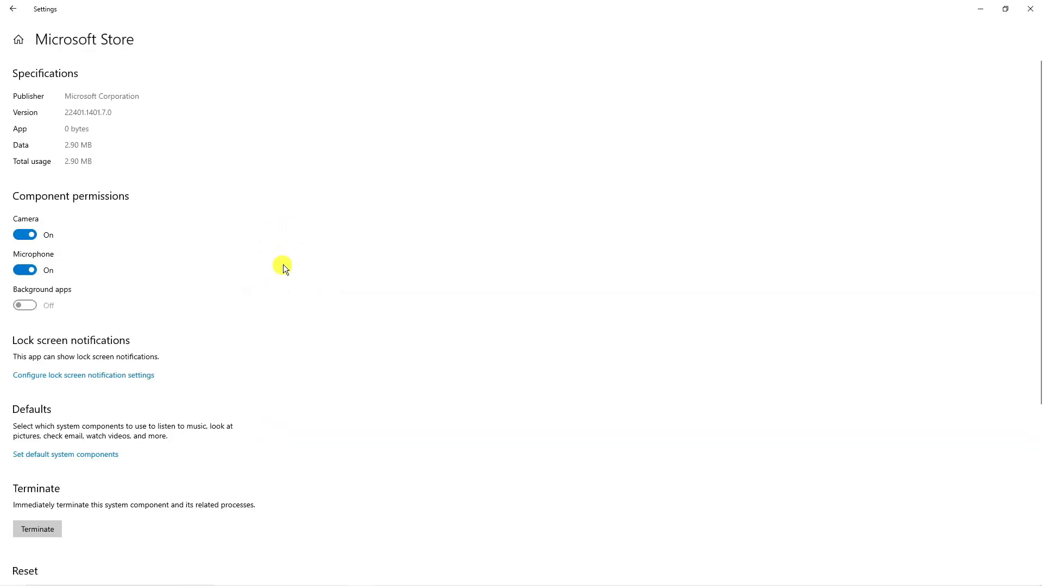
# Scroll to the Reset section and run Repair on the Microsoft Store app.
pyautogui.scroll(-3)
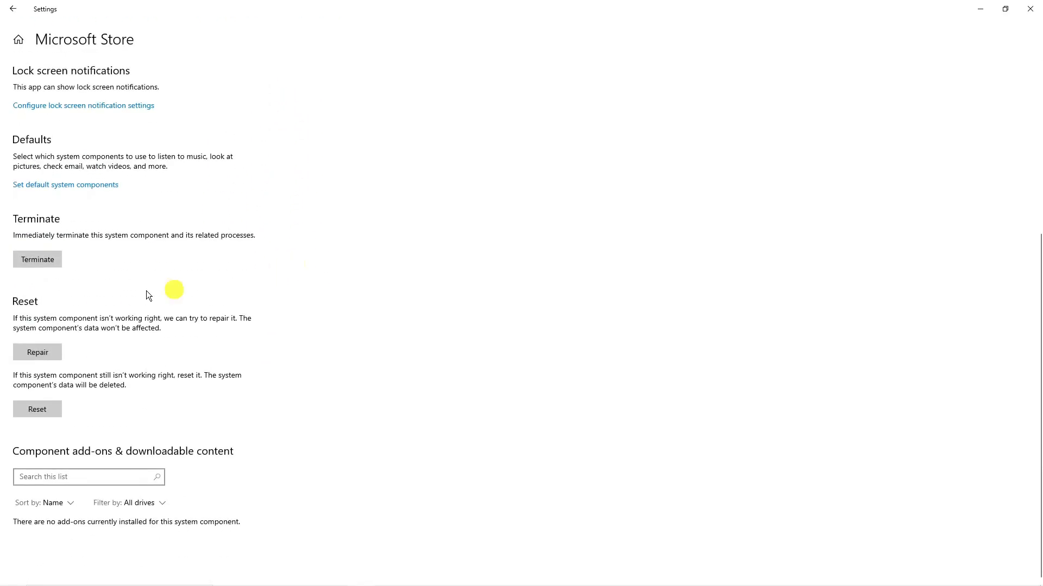
pyautogui.moveTo(78, 315)
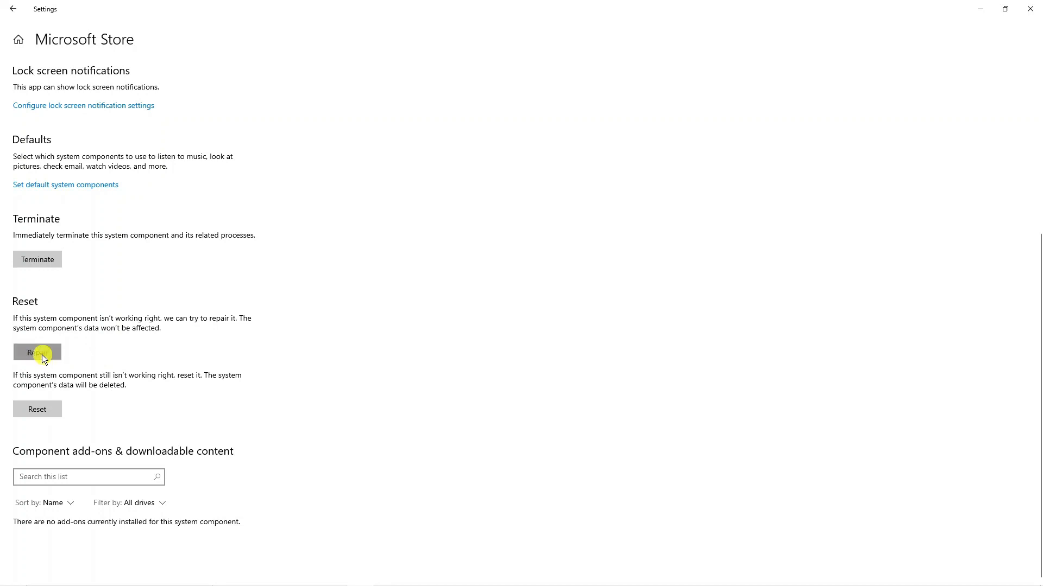
pyautogui.click(38, 353)
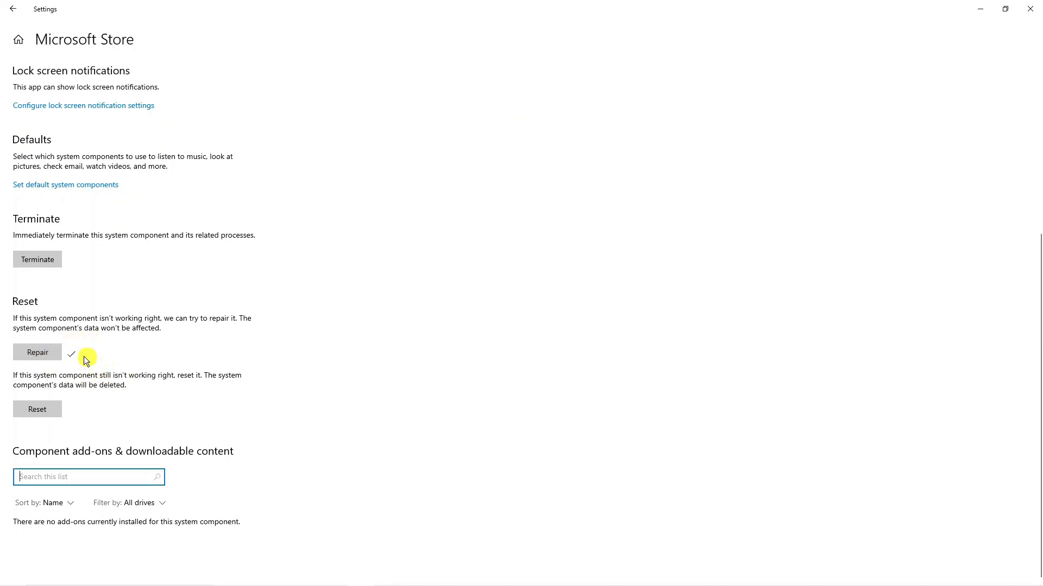
pyautogui.moveTo(255, 362)
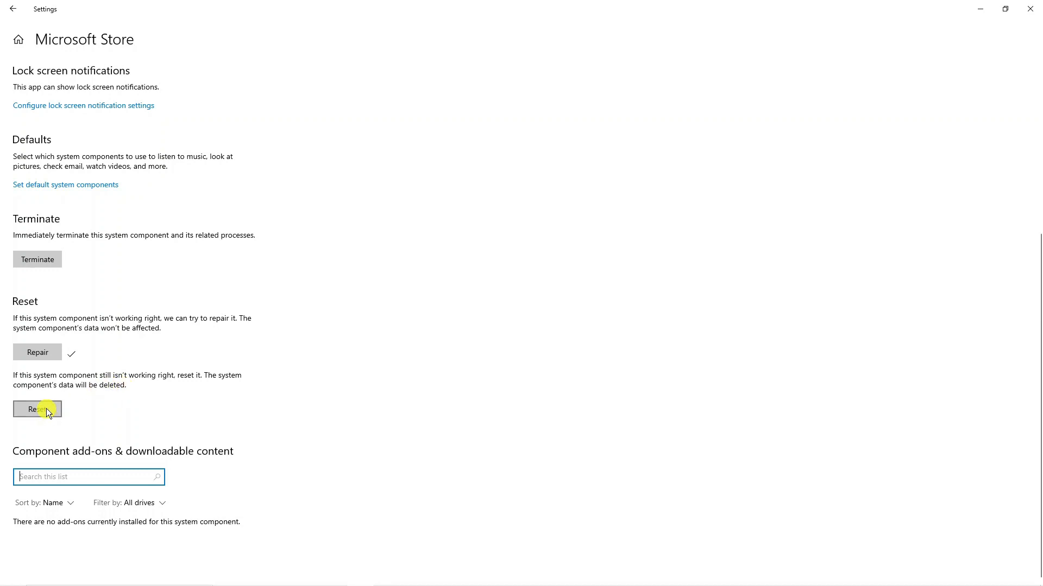
# Reset the Store app and confirm in the flyout, then close Settings for Start.
pyautogui.click(38, 408)
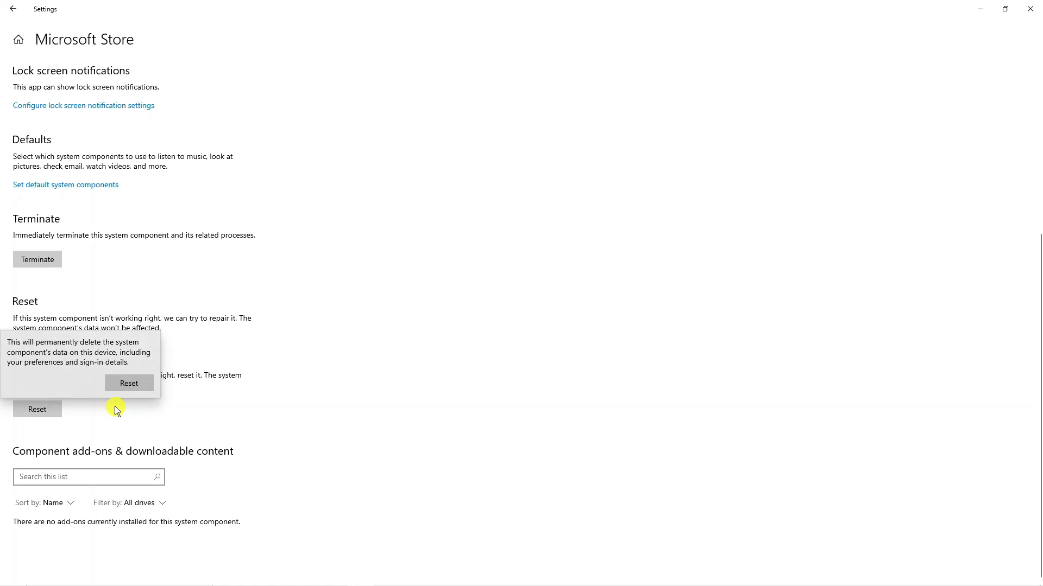
pyautogui.click(38, 353)
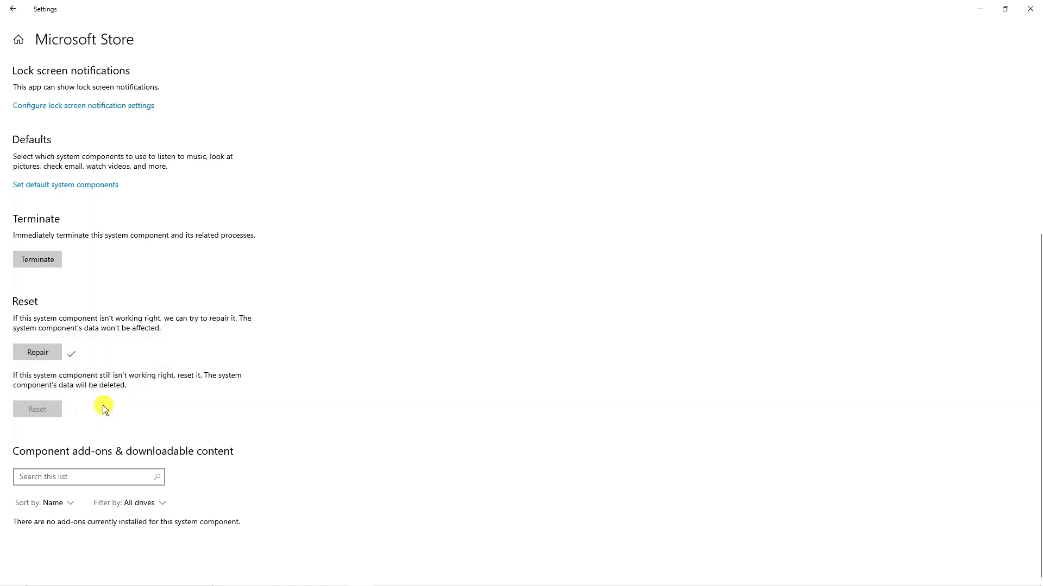
pyautogui.click(37, 409)
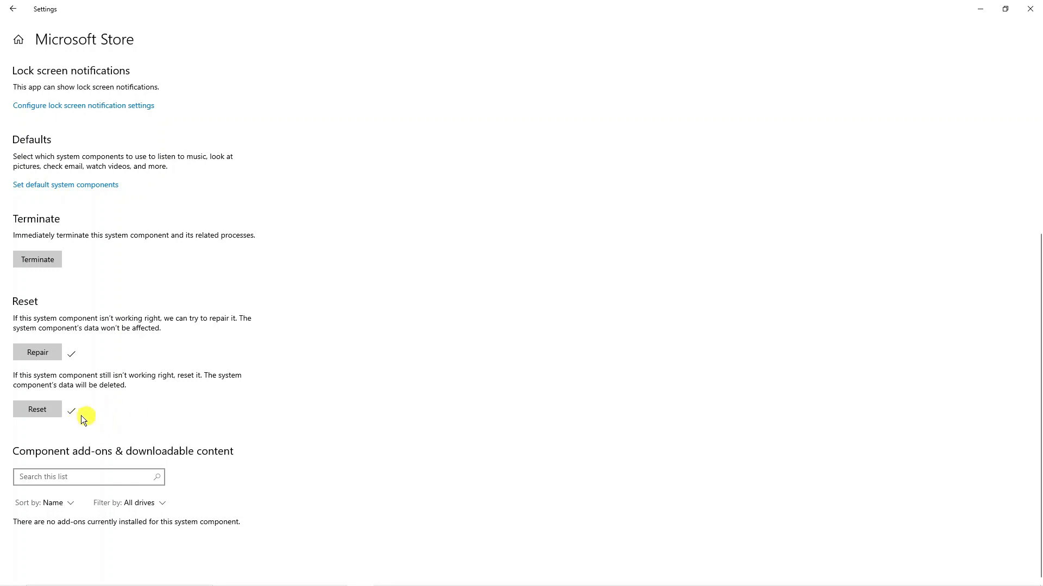
pyautogui.moveTo(56, 413)
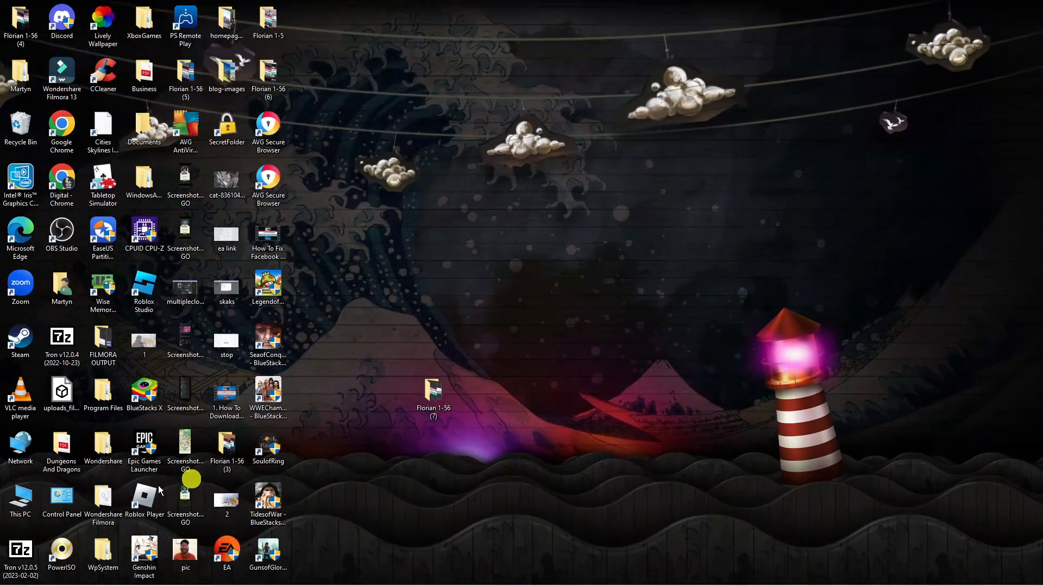
pyautogui.click(10, 576)
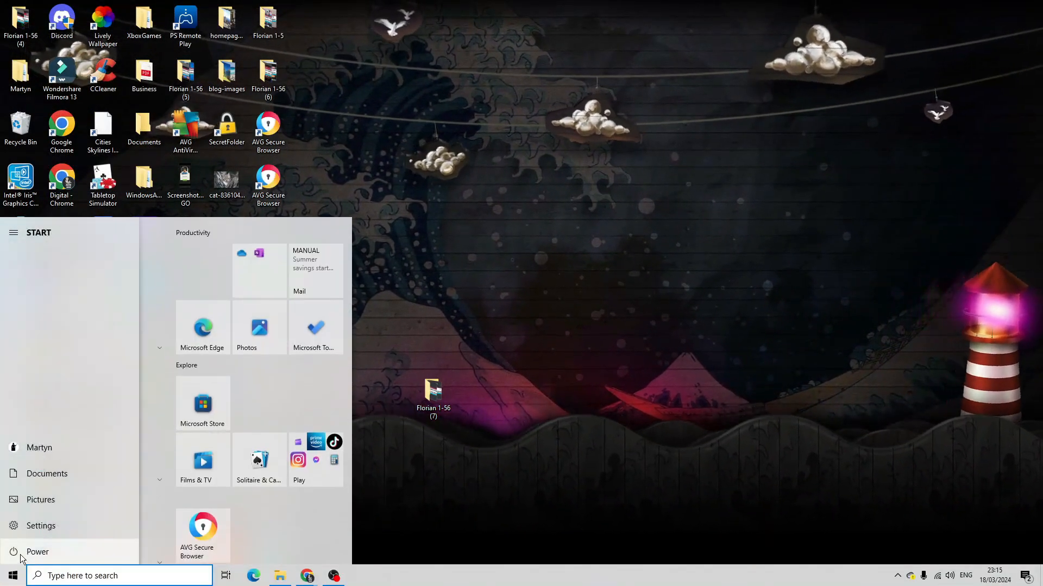